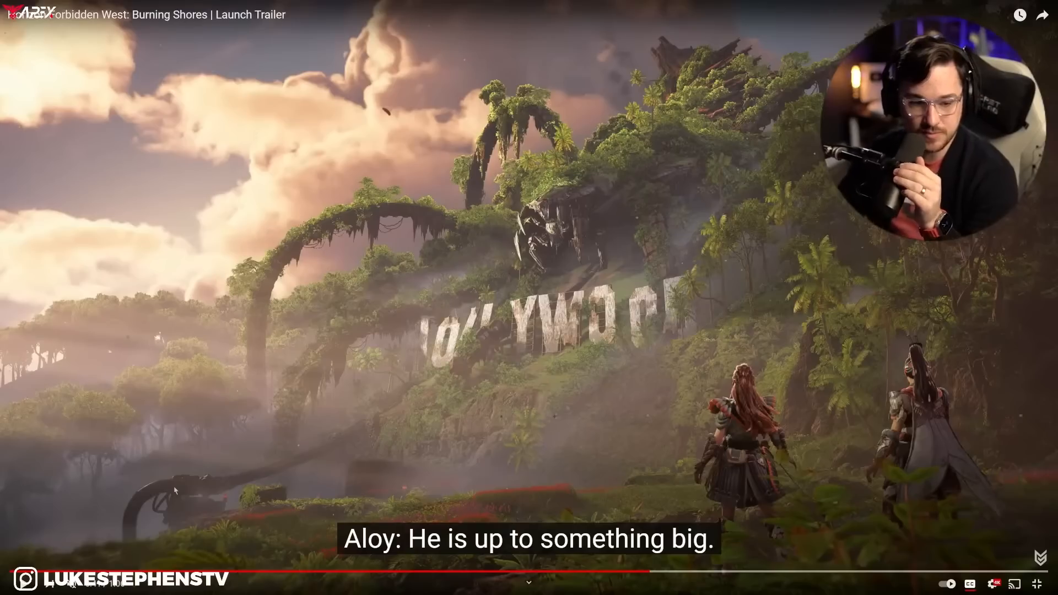
# - Skip the Burning Shores trailer forward to around 0:55, near its end
pyautogui.click(706, 573)
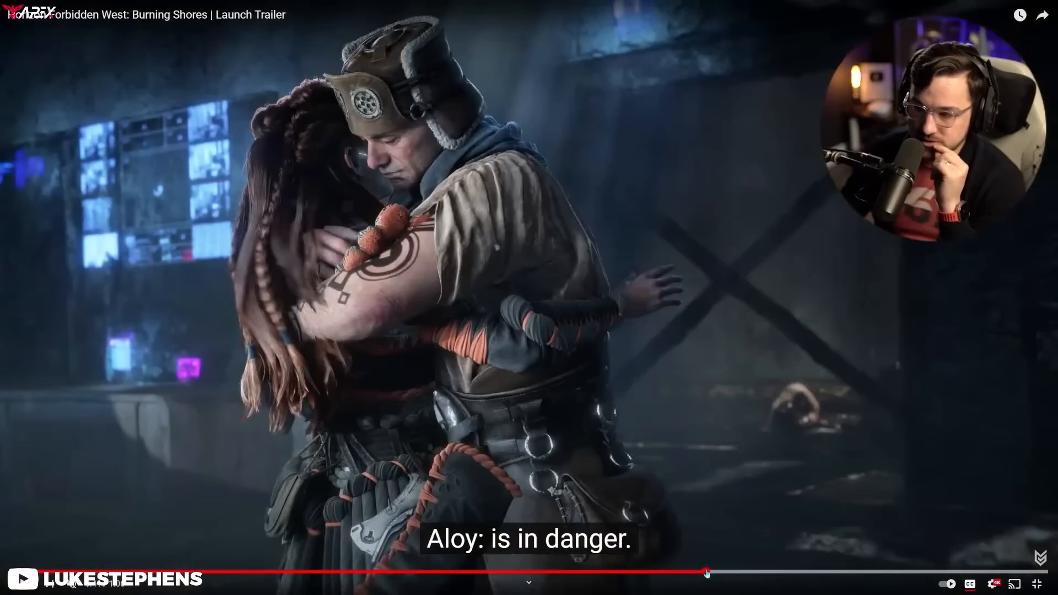
pyautogui.moveTo(718, 581)
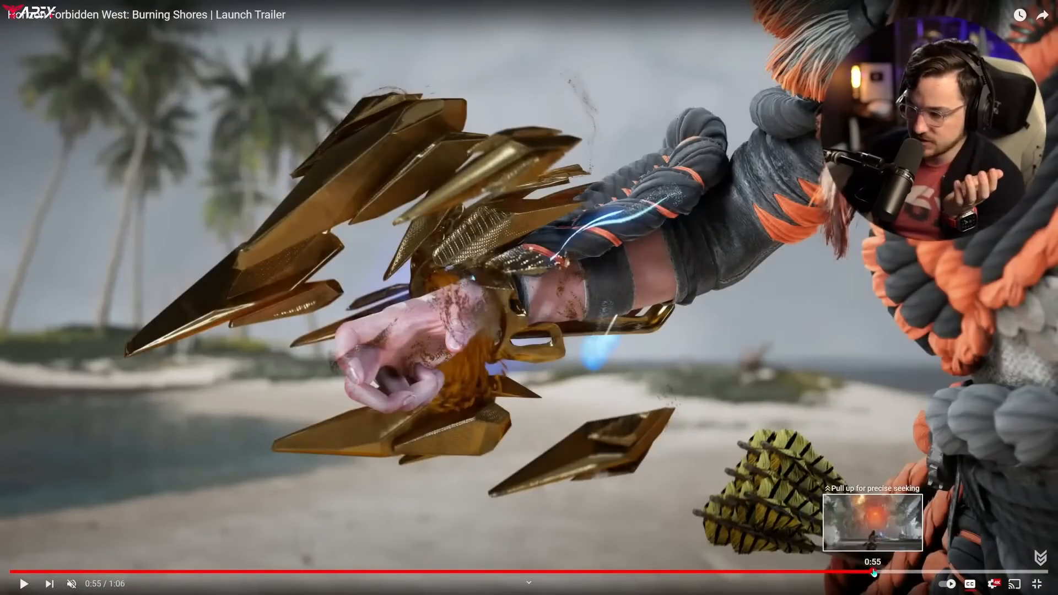
pyautogui.moveTo(874, 574); pyautogui.dragTo(864, 573)
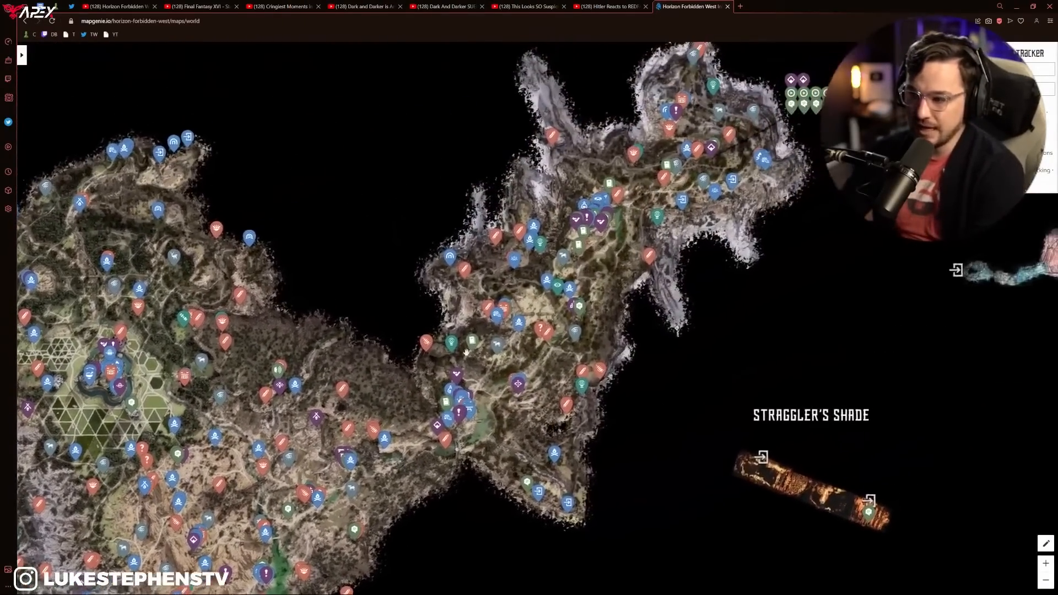
# - Pan the Forbidden West map over another region and then the central lands
pyautogui.moveTo(464, 350); pyautogui.dragTo(407, 451)
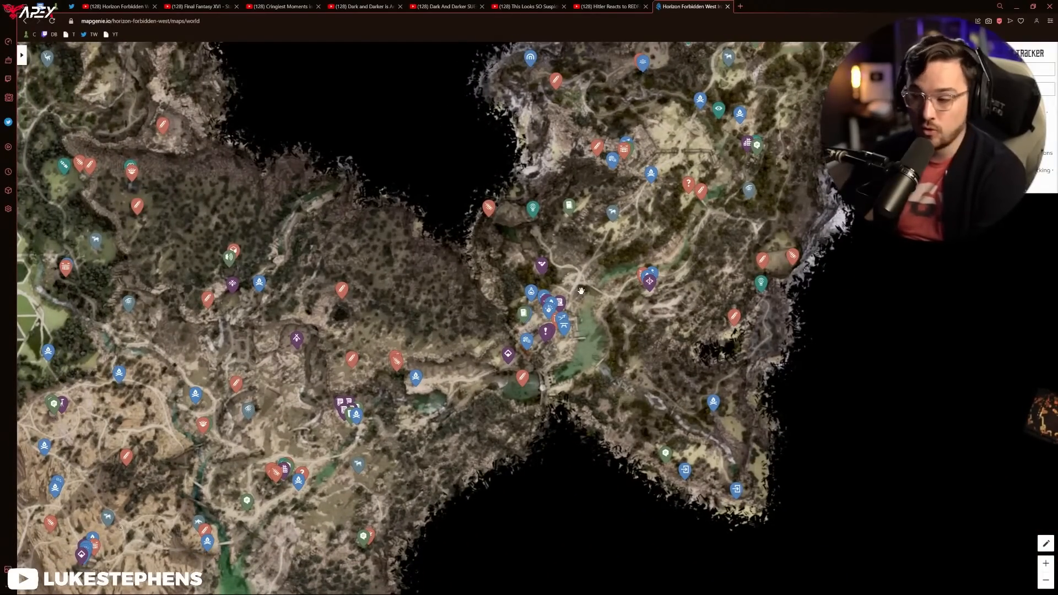
pyautogui.moveTo(581, 290); pyautogui.dragTo(572, 218)
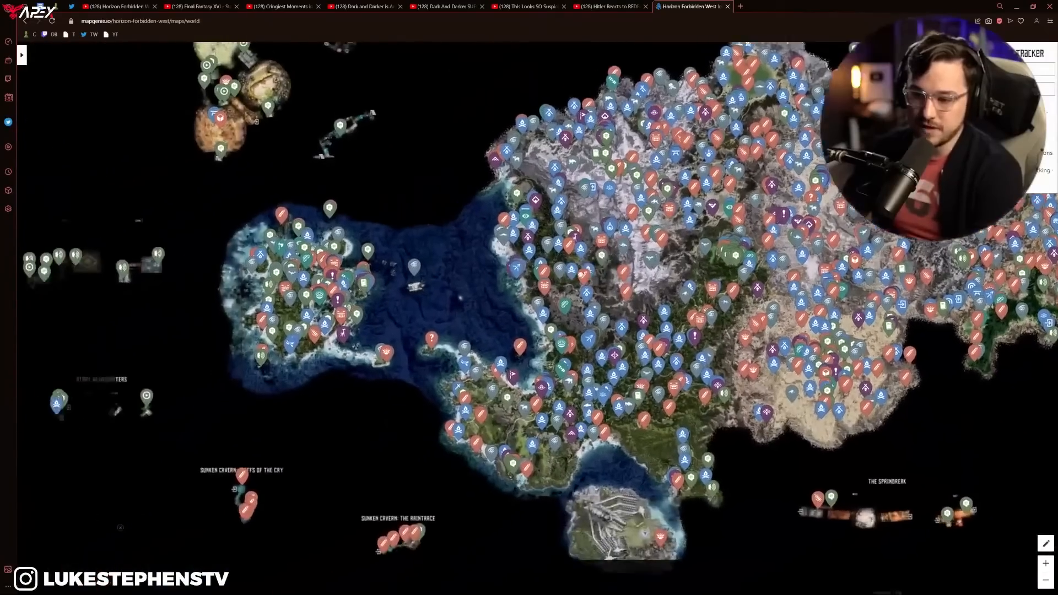
# - Show the map's location-category panel and pan toward the western lands
pyautogui.click(21, 55)
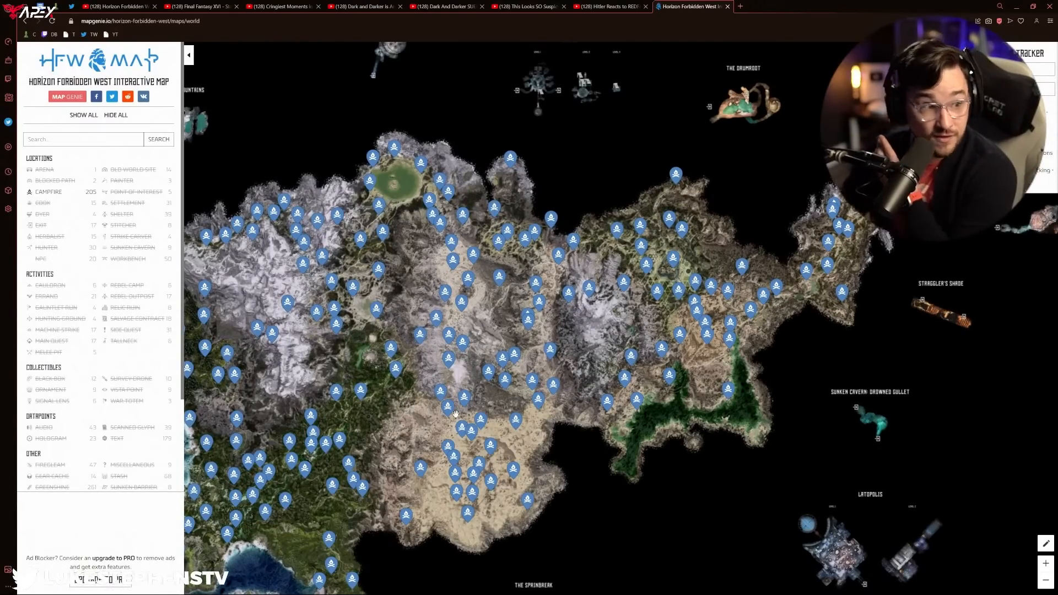
pyautogui.moveTo(455, 413); pyautogui.dragTo(540, 369)
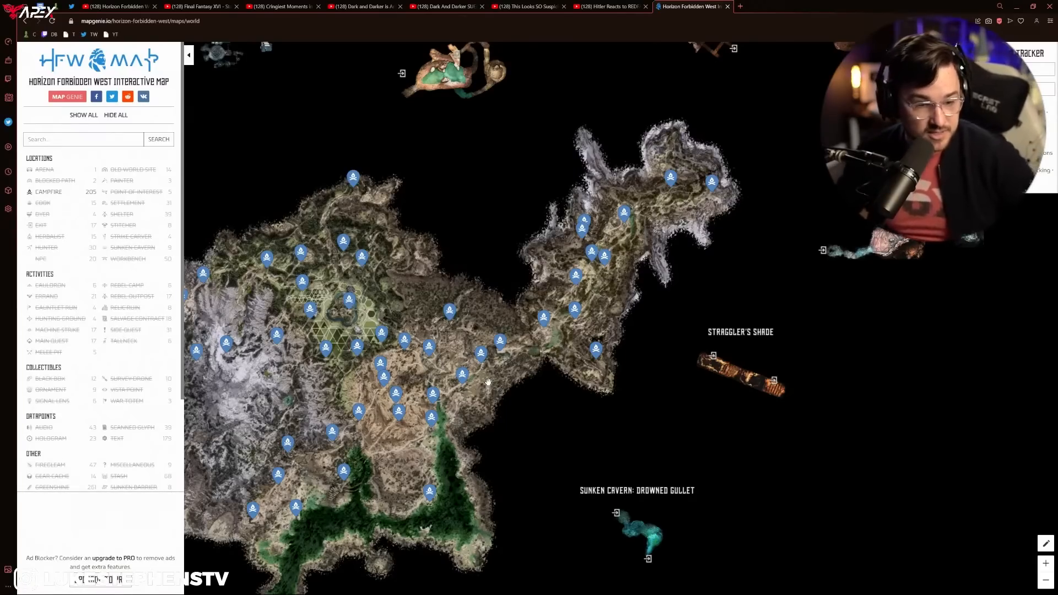
pyautogui.moveTo(480, 351)
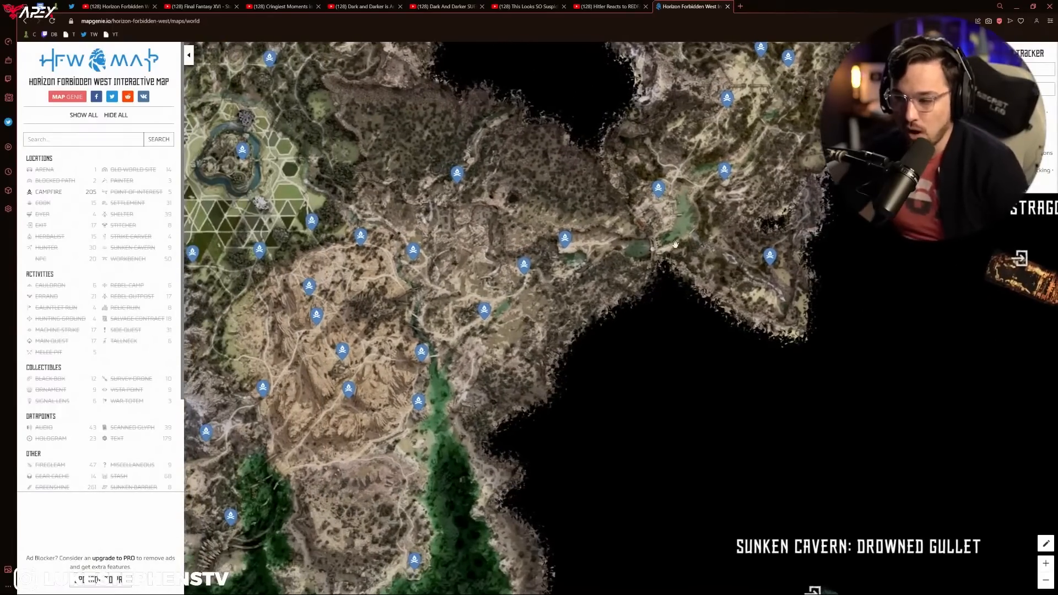
pyautogui.moveTo(767, 255)
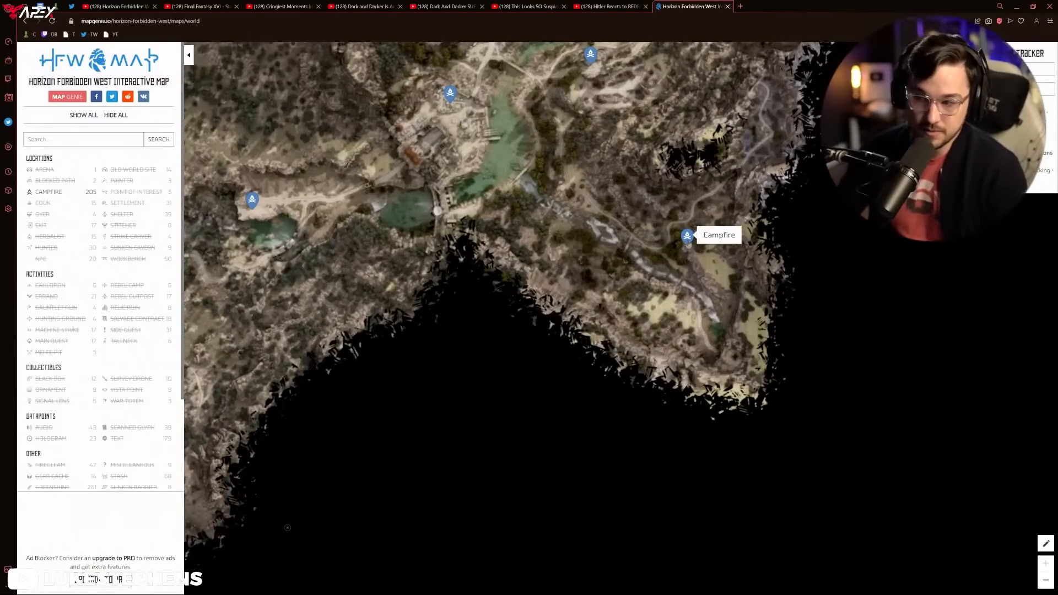
pyautogui.moveTo(687, 244)
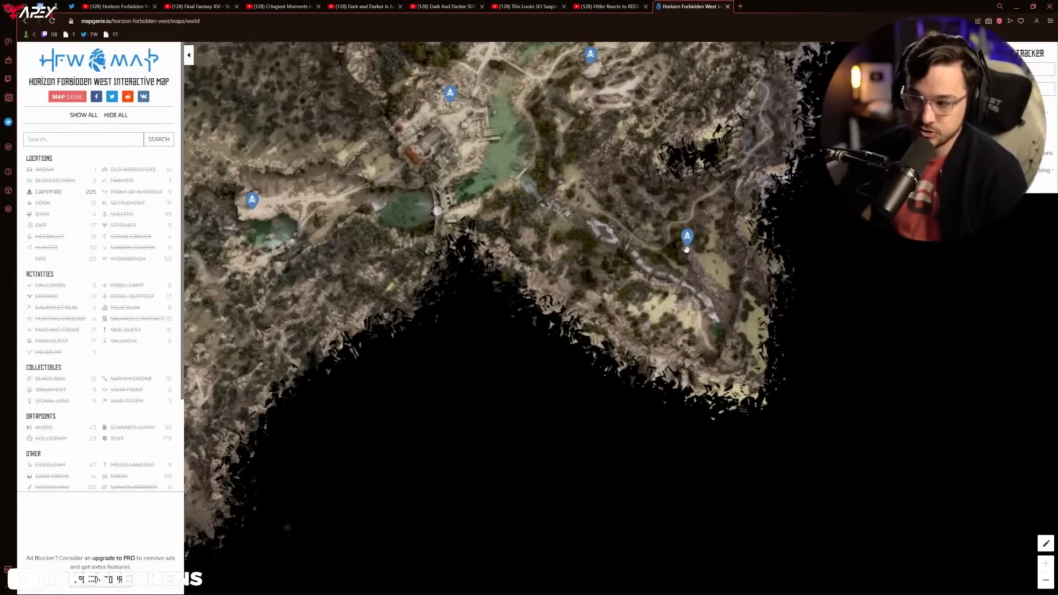
pyautogui.moveTo(586, 253)
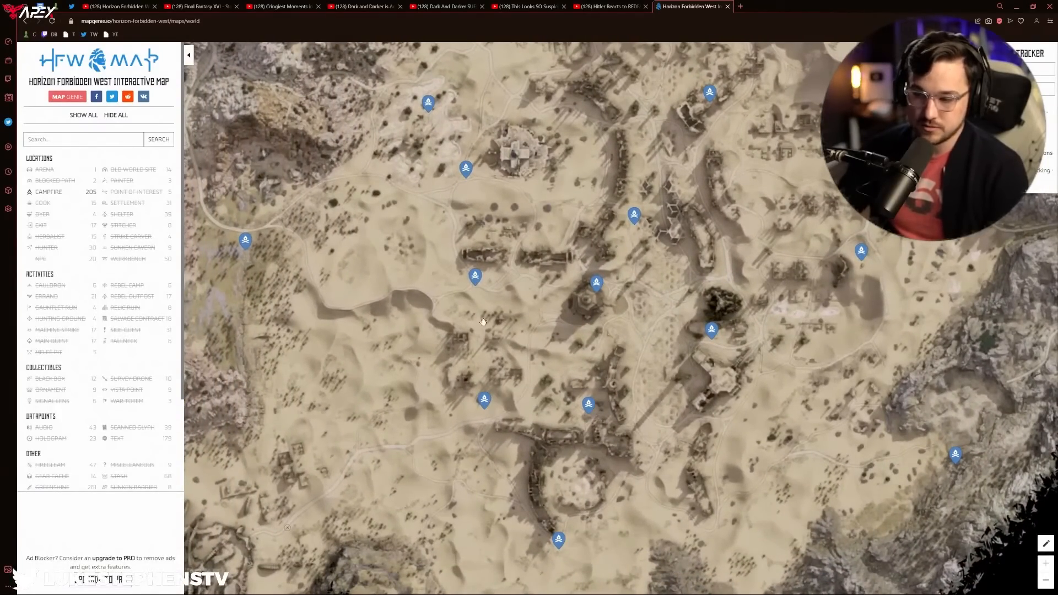
pyautogui.moveTo(475, 281)
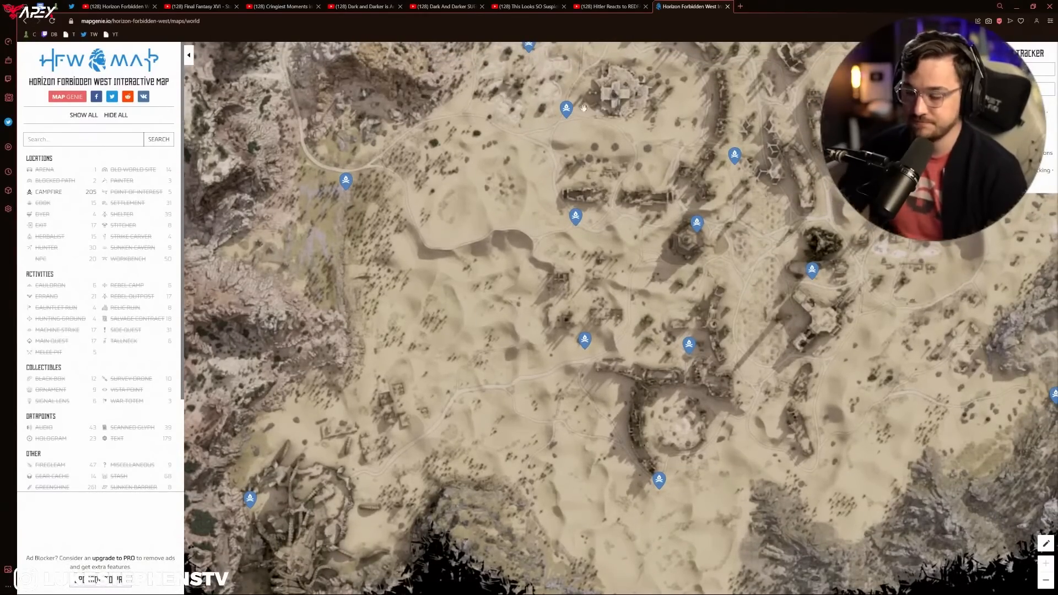
pyautogui.moveTo(674, 358)
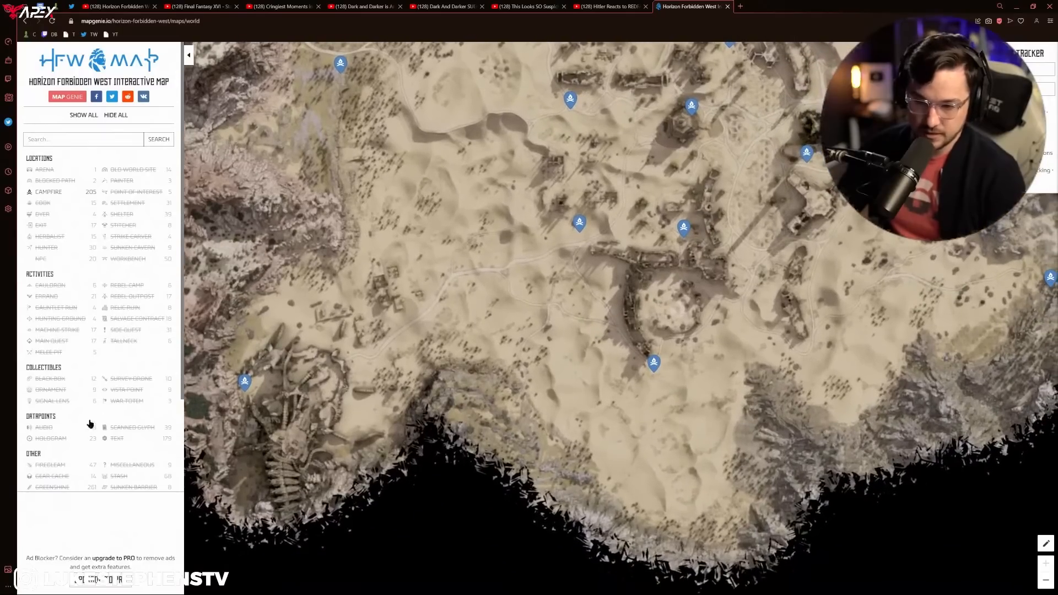
# - Scroll the category sidebar down to the Machines heading
pyautogui.scroll(-3)
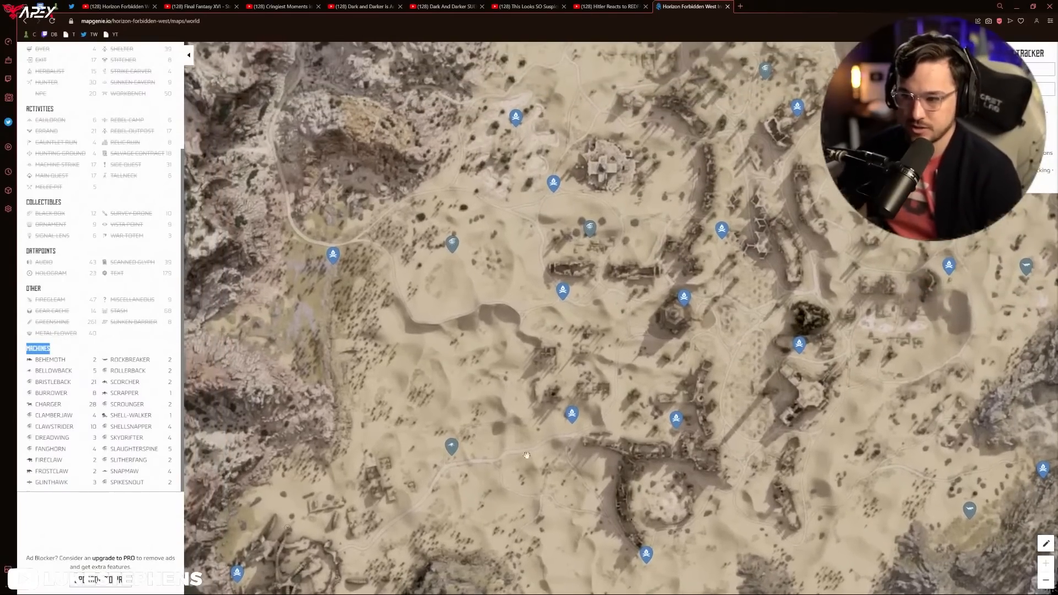
pyautogui.moveTo(589, 229)
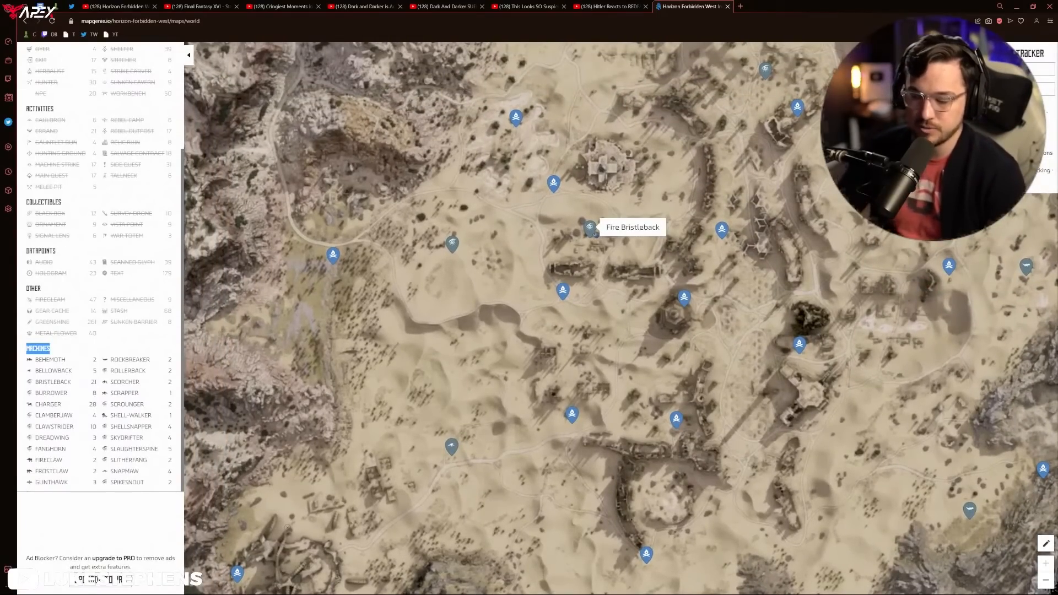
pyautogui.moveTo(485, 321)
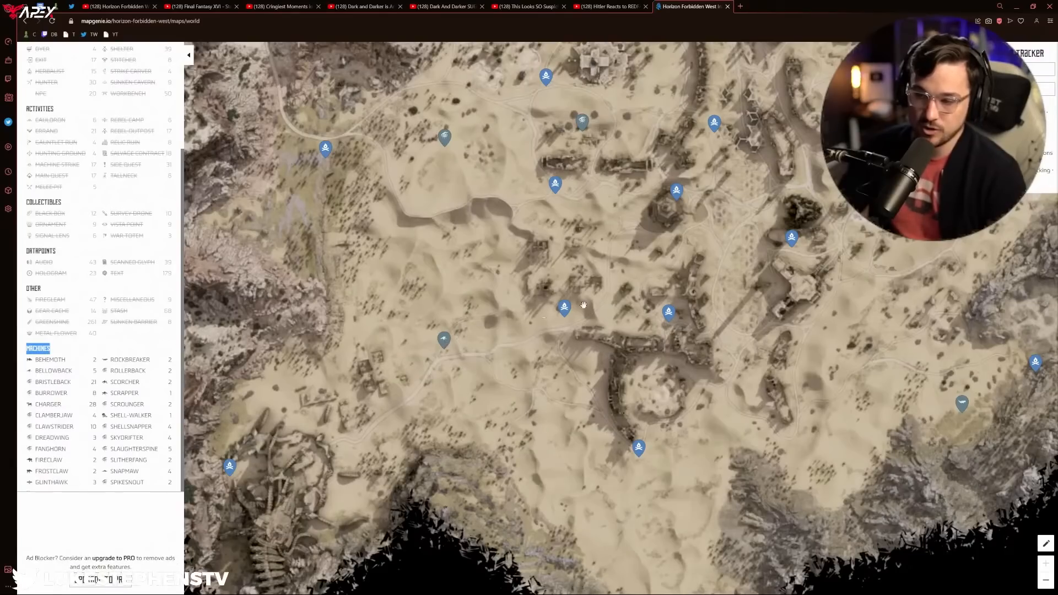
pyautogui.moveTo(441, 346)
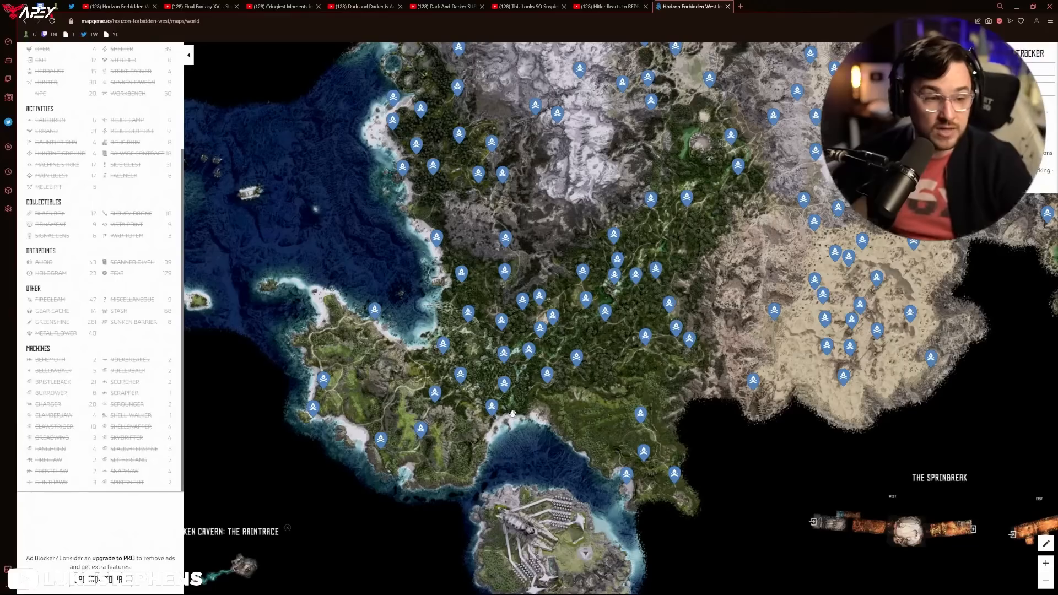
pyautogui.moveTo(505, 394)
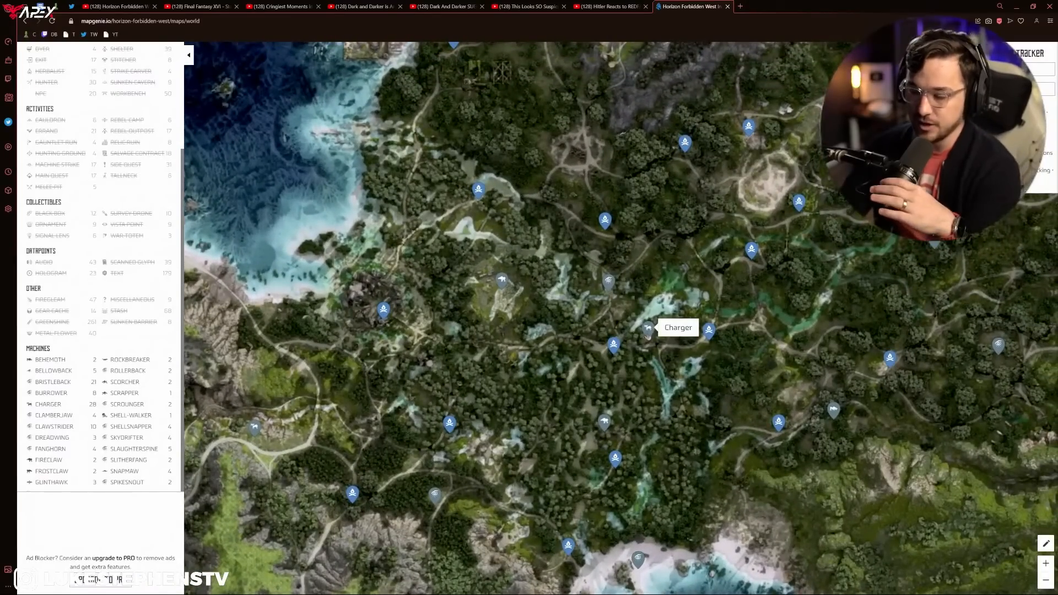
pyautogui.moveTo(636, 320)
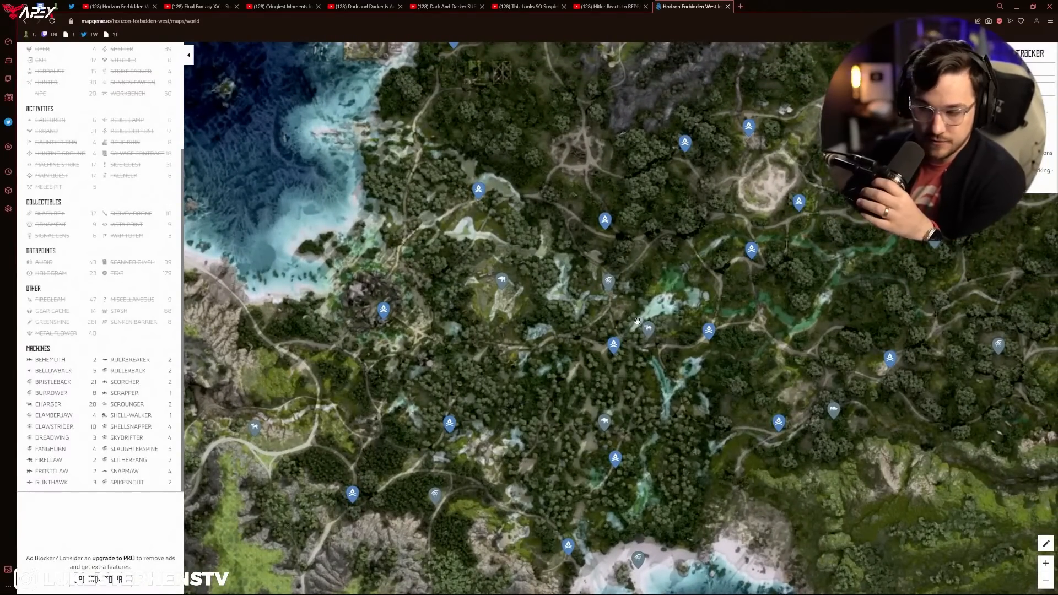
pyautogui.moveTo(608, 280)
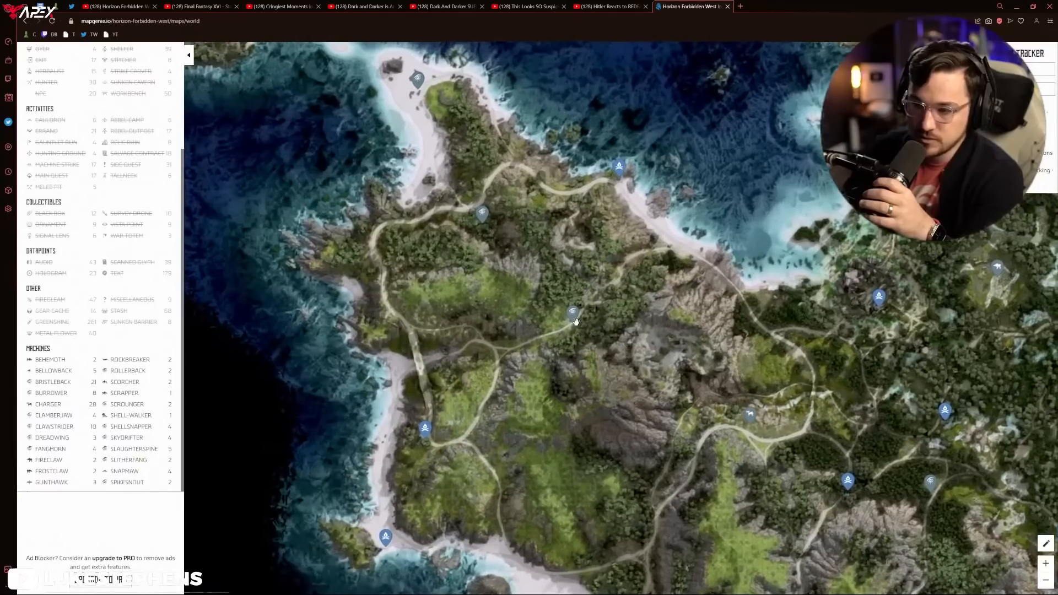
pyautogui.moveTo(575, 312)
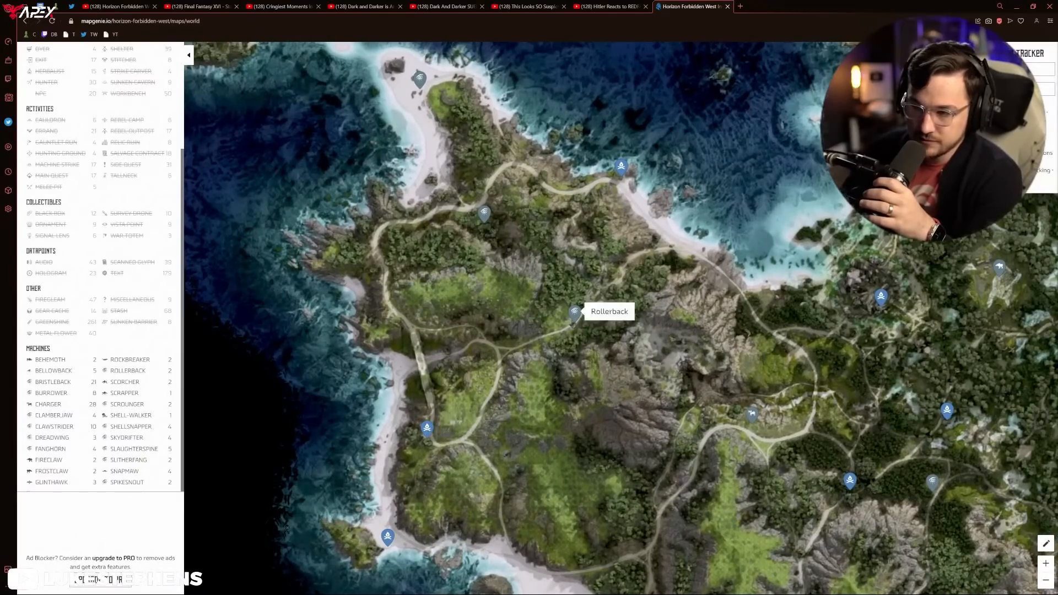
pyautogui.moveTo(485, 214)
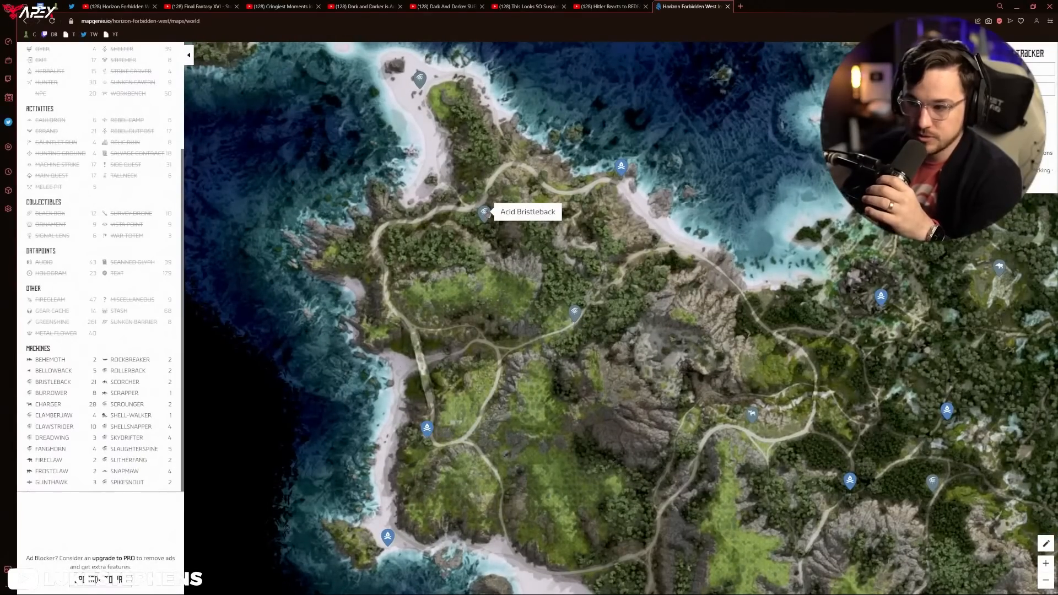
pyautogui.moveTo(651, 385)
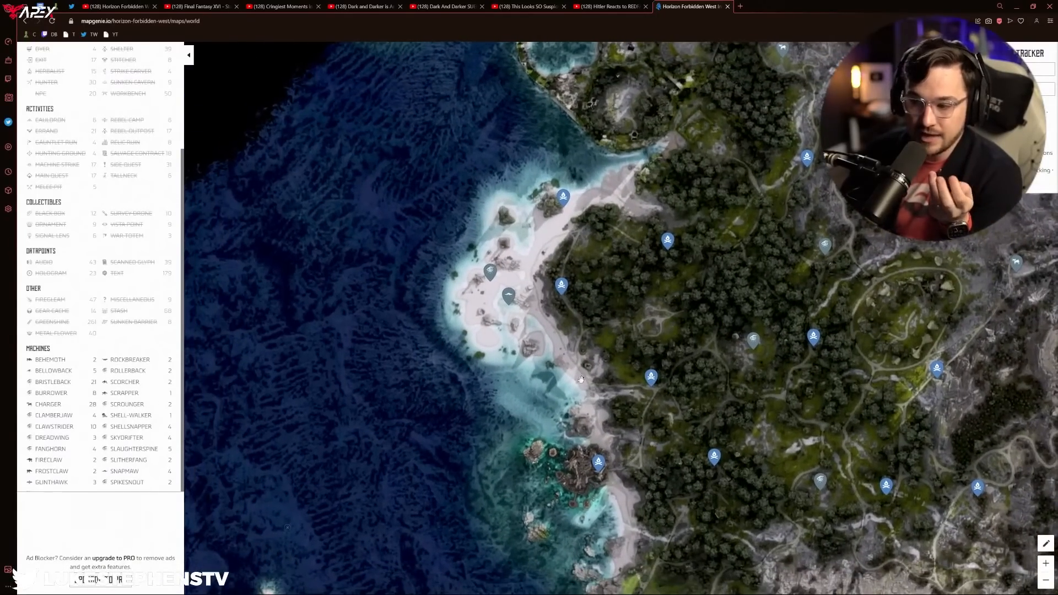
# - Pan along the western coastline and across the zoomed-out map of campfire pins
pyautogui.moveTo(580, 378); pyautogui.dragTo(660, 416)
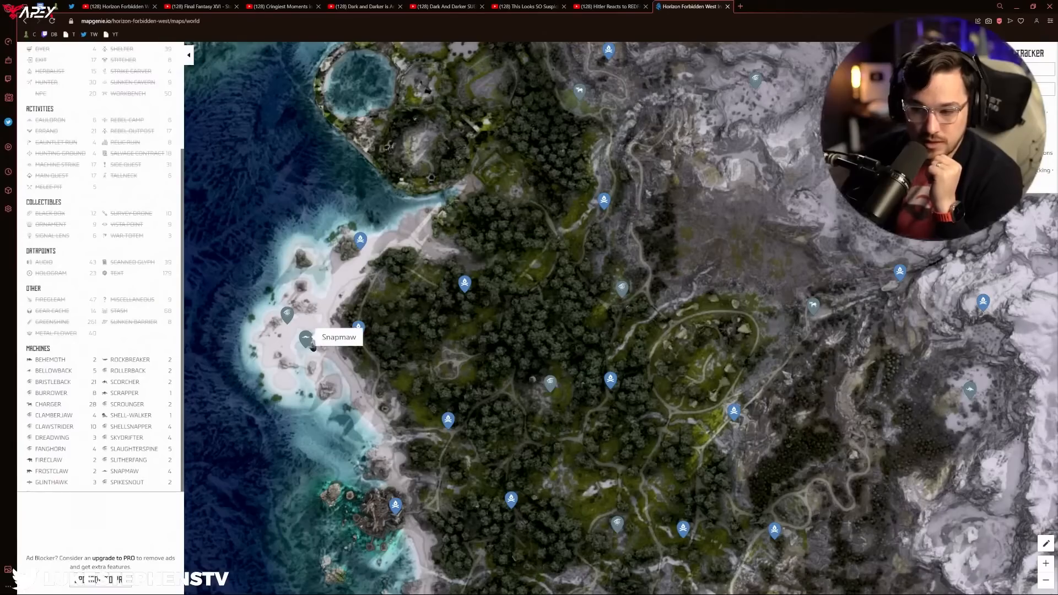
pyautogui.moveTo(384, 325)
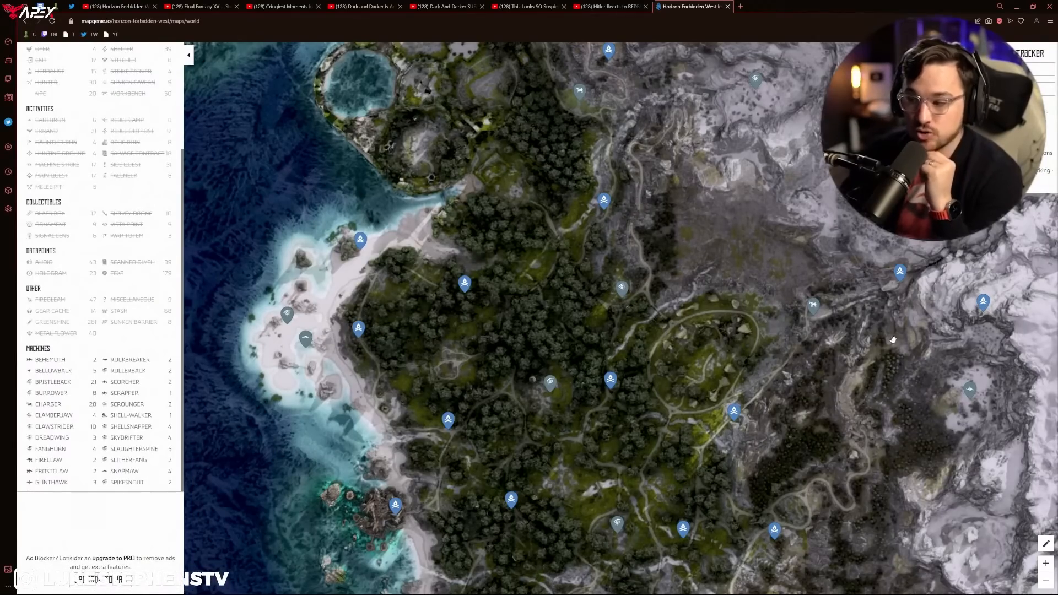
pyautogui.moveTo(305, 340)
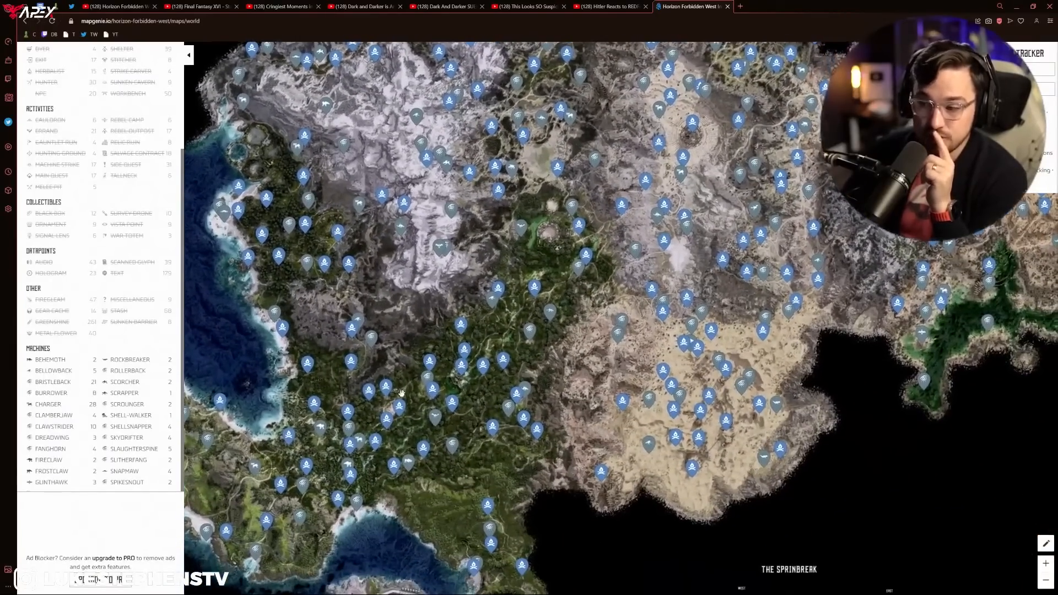
pyautogui.moveTo(401, 394); pyautogui.dragTo(425, 311)
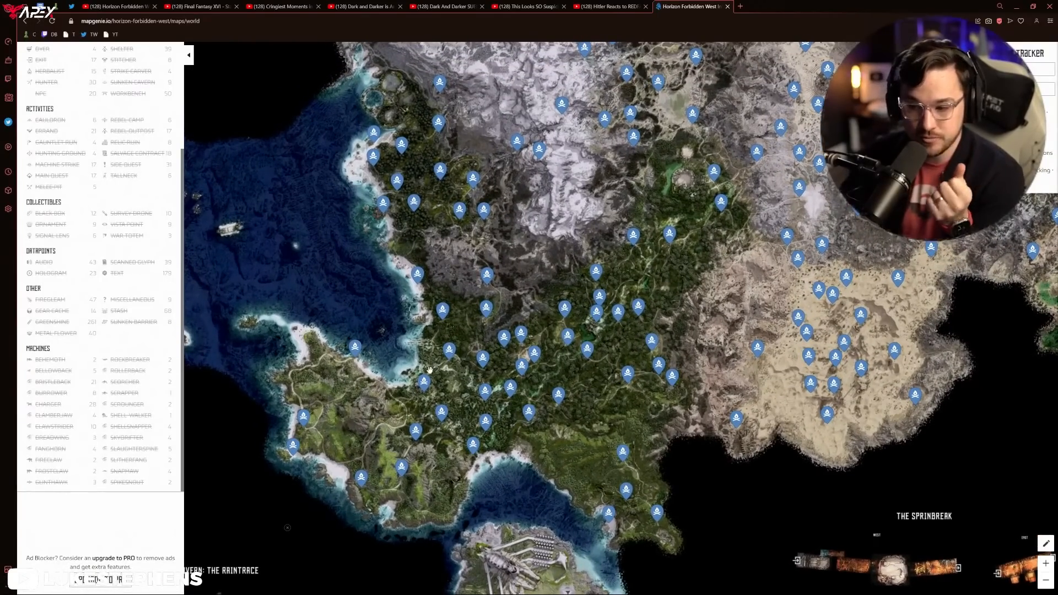
pyautogui.moveTo(652, 474)
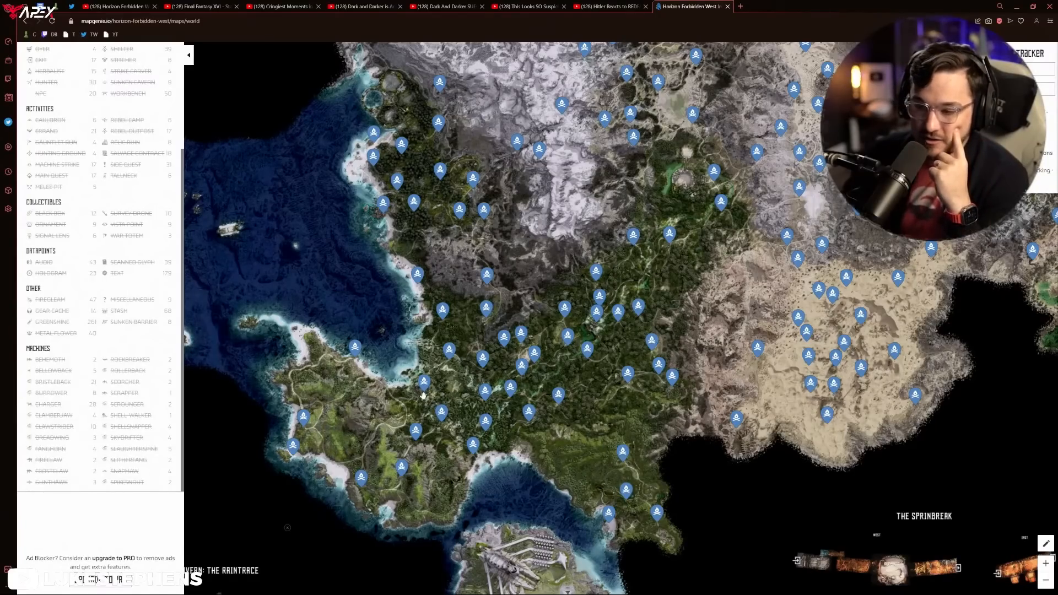
pyautogui.moveTo(369, 425)
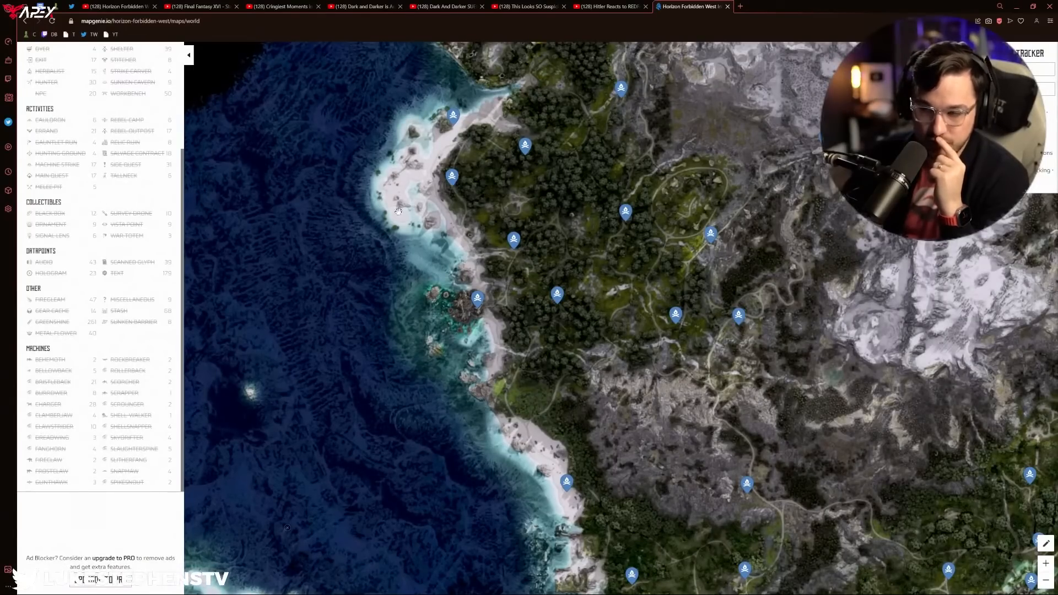
pyautogui.moveTo(450, 219)
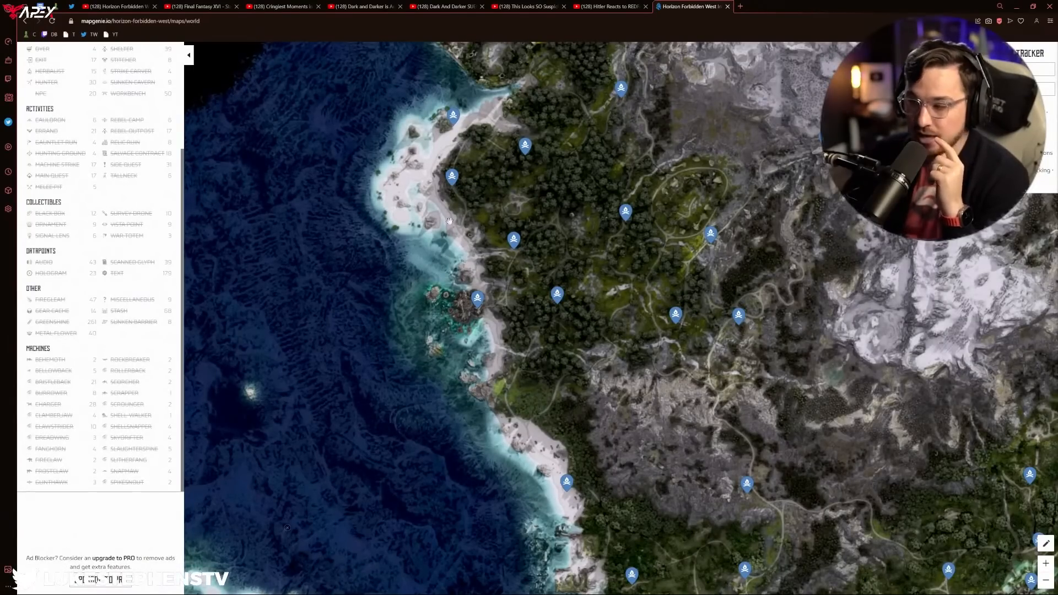
# - Scroll the sidebar down toward the Machines categories
pyautogui.scroll(-3)
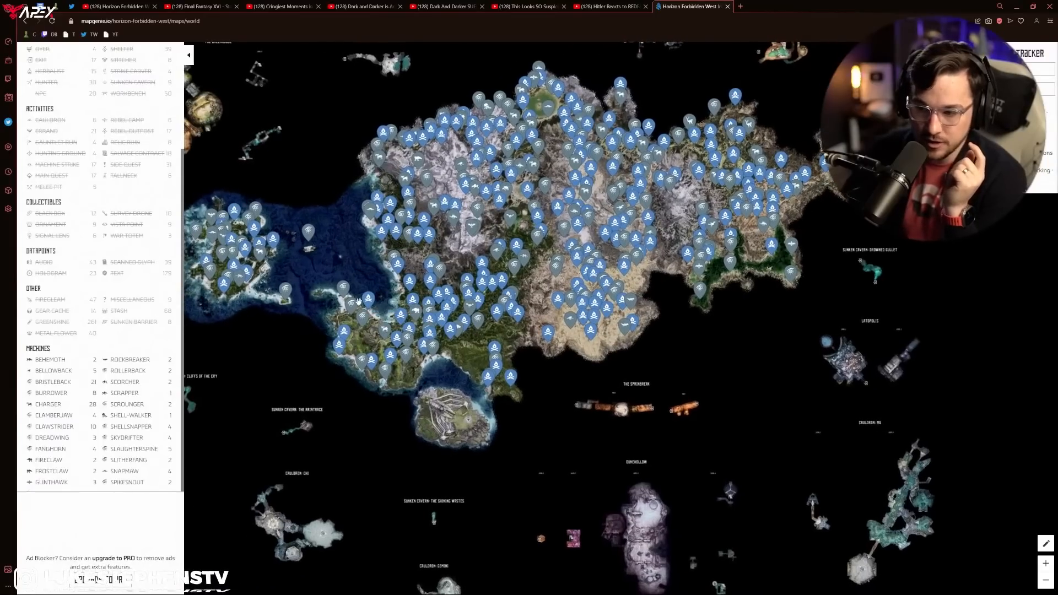
pyautogui.moveTo(357, 302)
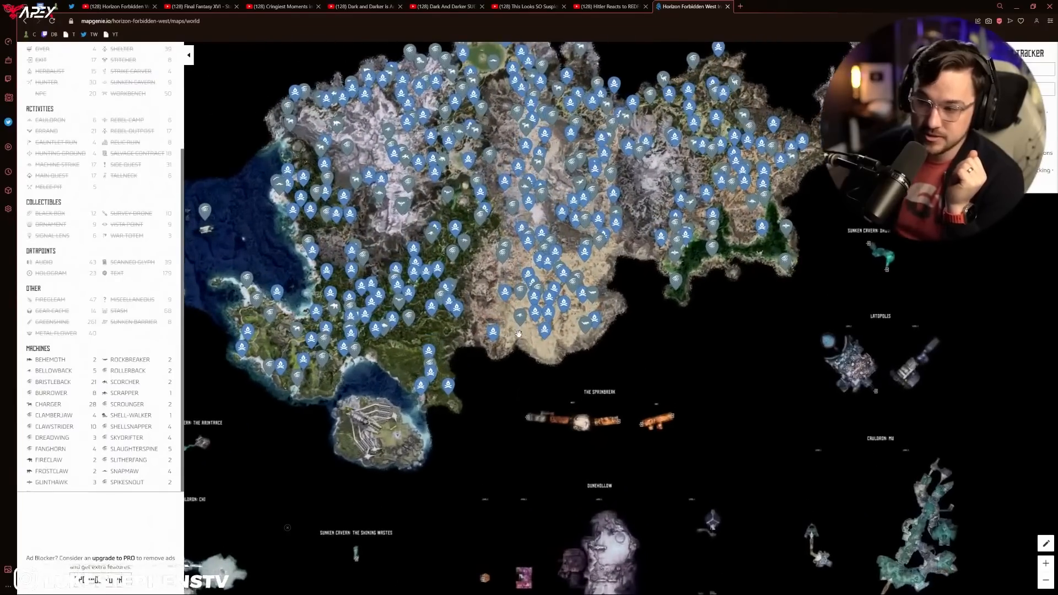
# - Pan the view over the western forests with campfire and machine pins
pyautogui.moveTo(519, 331); pyautogui.dragTo(630, 401)
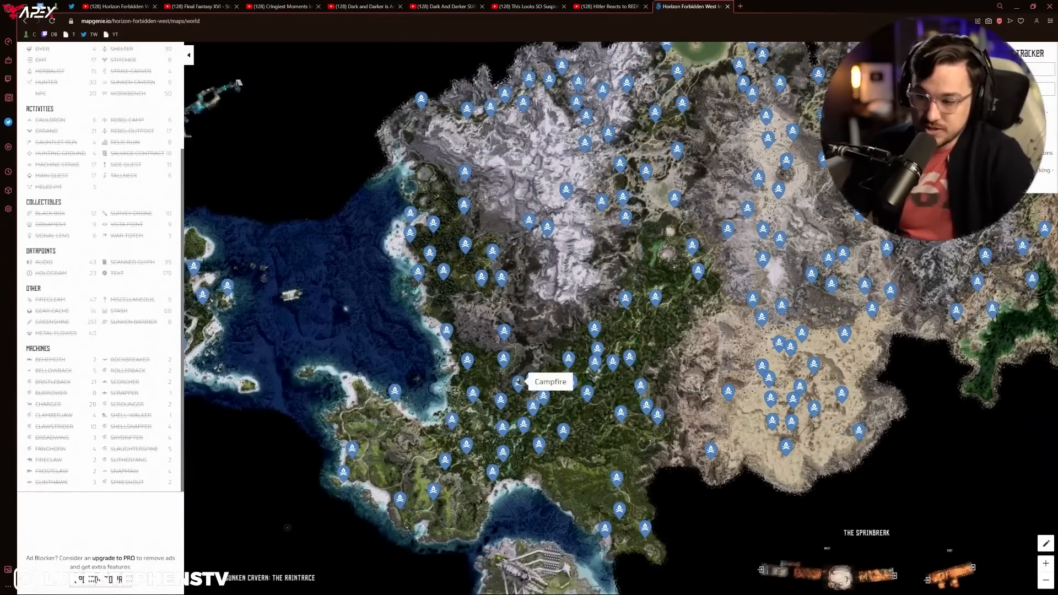
pyautogui.moveTo(487, 459)
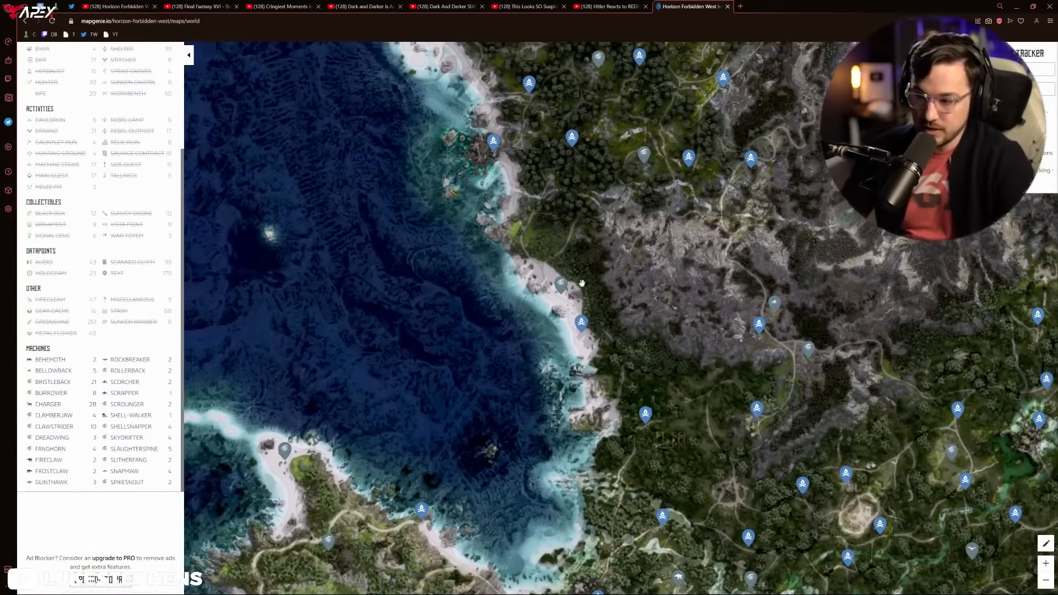
pyautogui.moveTo(560, 282)
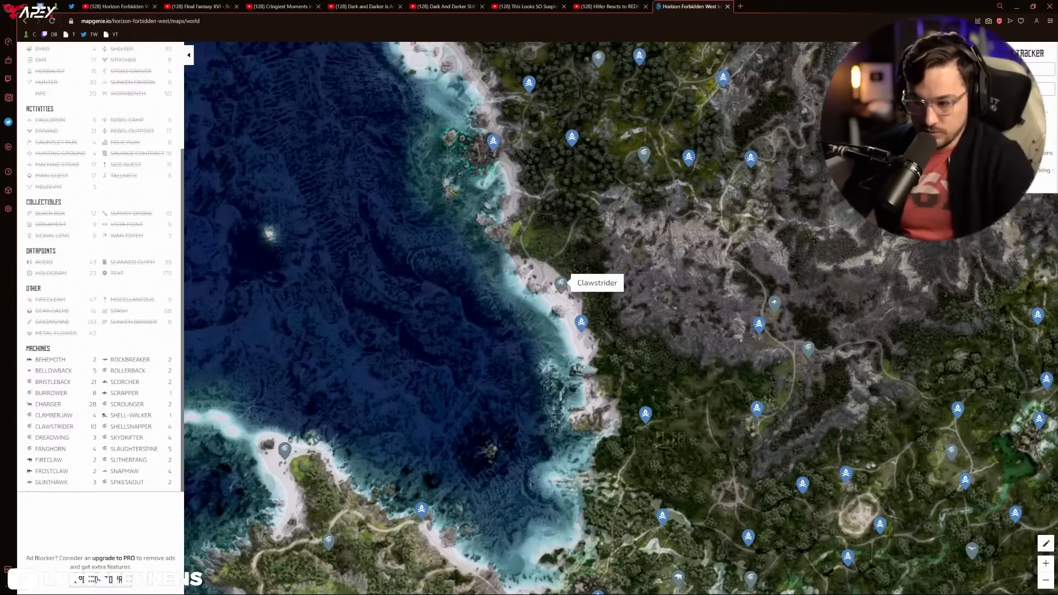
pyautogui.moveTo(568, 320)
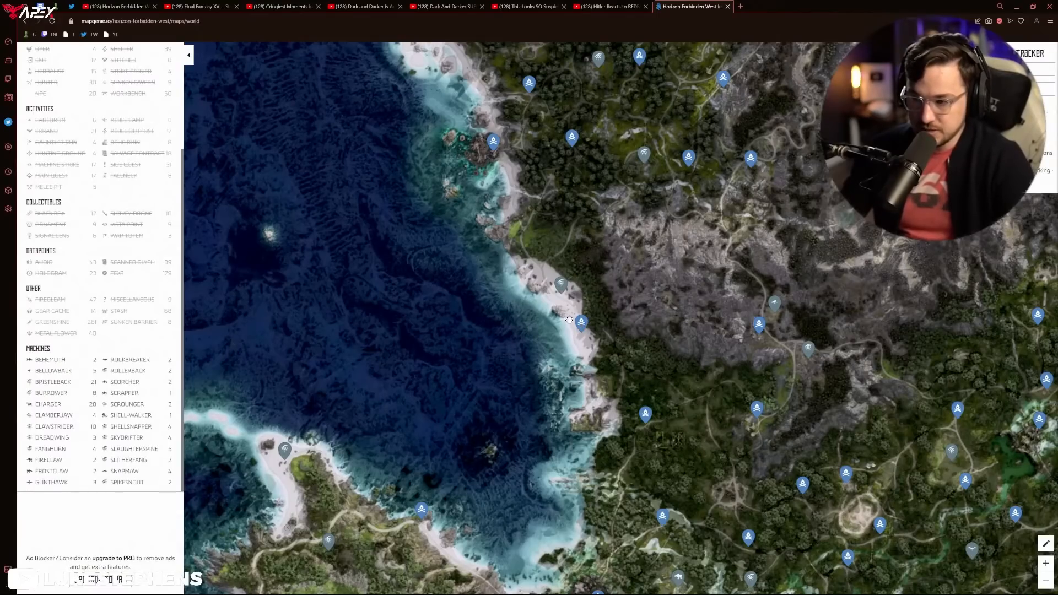
# - Scroll to bring the southwestern peninsula above The Raintrace into view
pyautogui.scroll(-3)
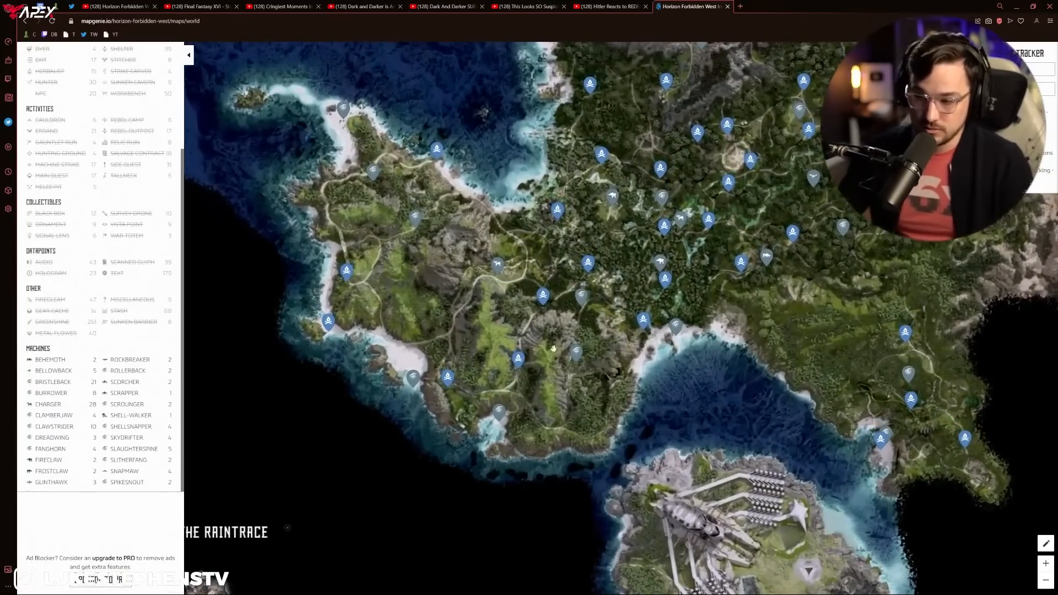
# - Pan north to the snowy highlands, then west toward the coast, campfire pins only
pyautogui.moveTo(553, 348); pyautogui.dragTo(717, 404)
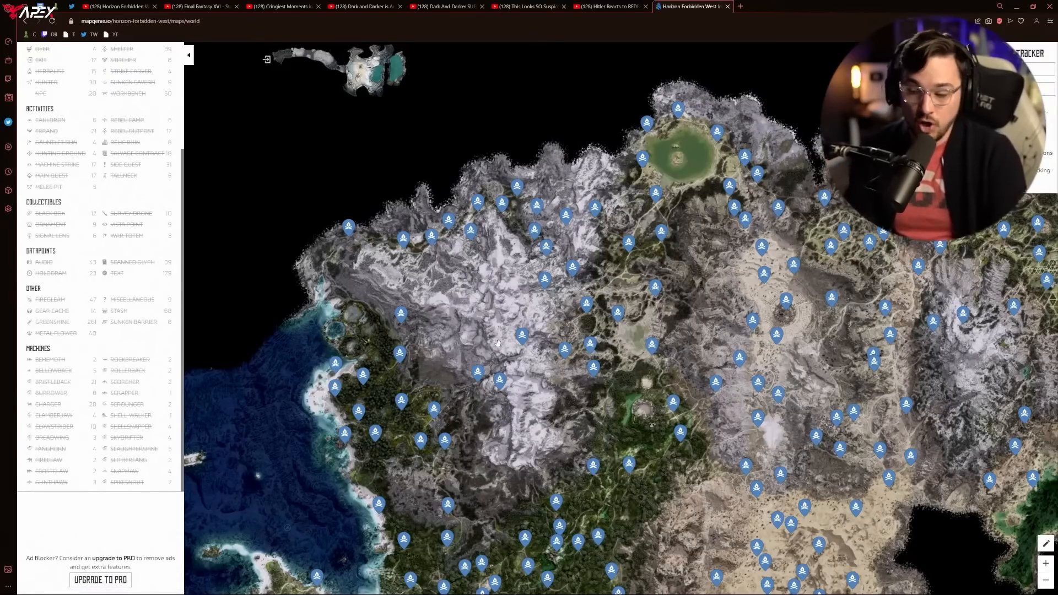
pyautogui.moveTo(498, 343); pyautogui.dragTo(375, 408)
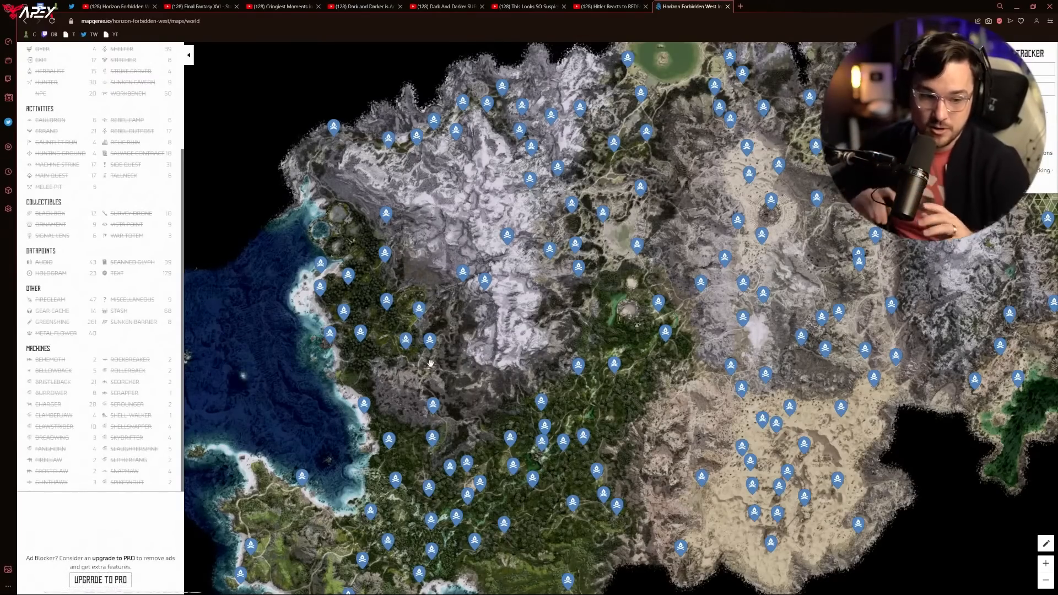
# - Pan across the central region and southern peninsula to bring the large western bay into view
pyautogui.moveTo(429, 362); pyautogui.dragTo(448, 375)
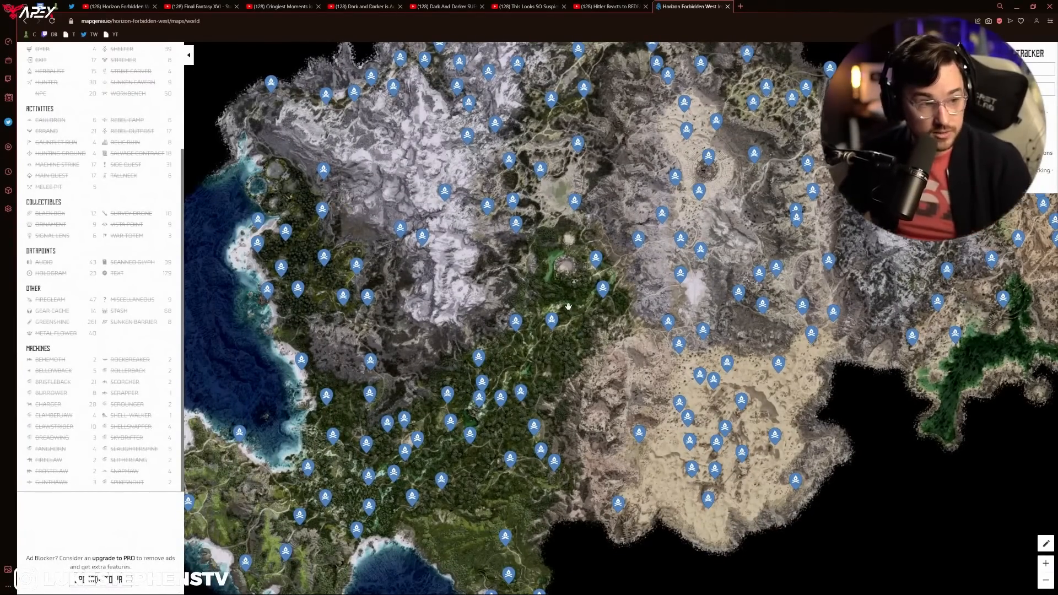
pyautogui.moveTo(569, 305); pyautogui.dragTo(608, 353)
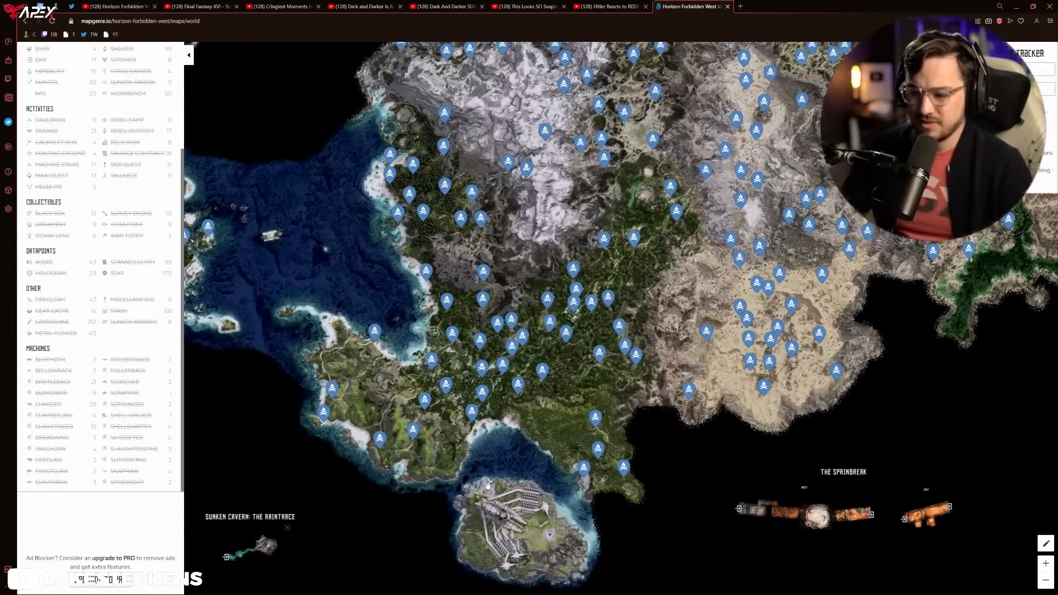
pyautogui.moveTo(443, 474)
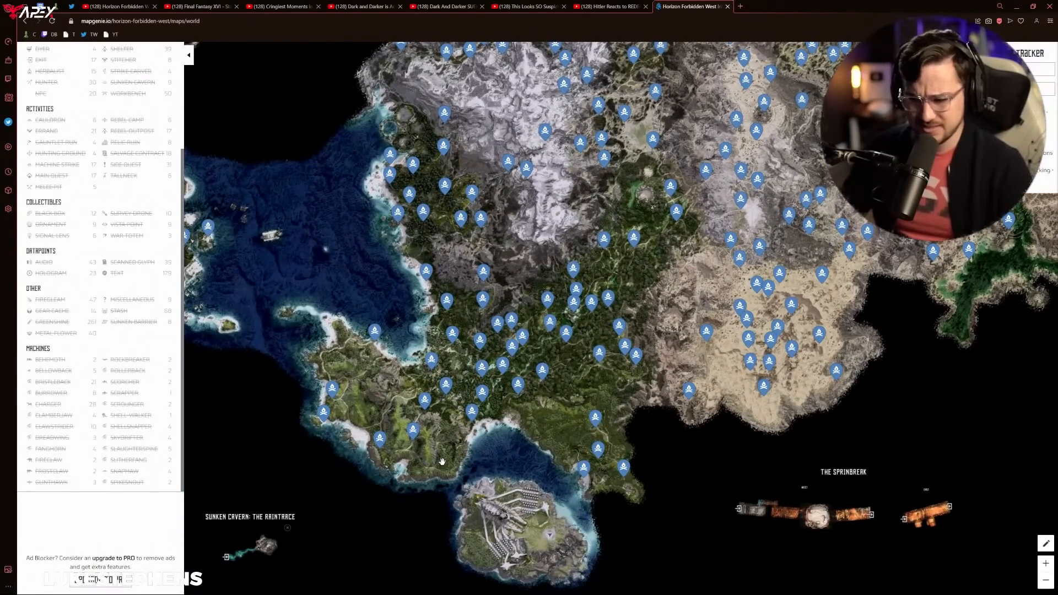
pyautogui.moveTo(442, 461); pyautogui.dragTo(817, 518)
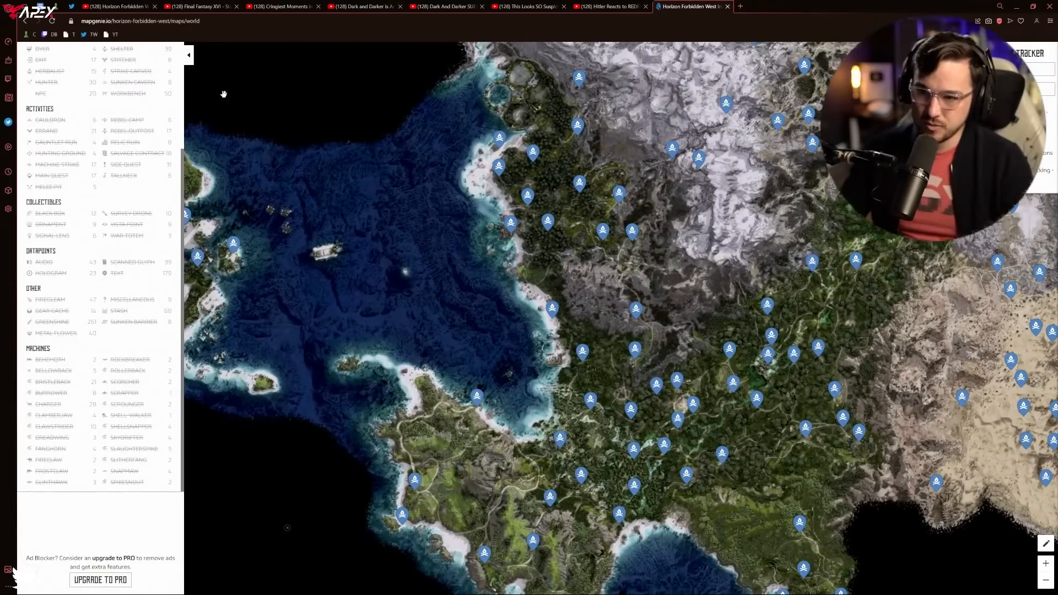
pyautogui.moveTo(771, 311)
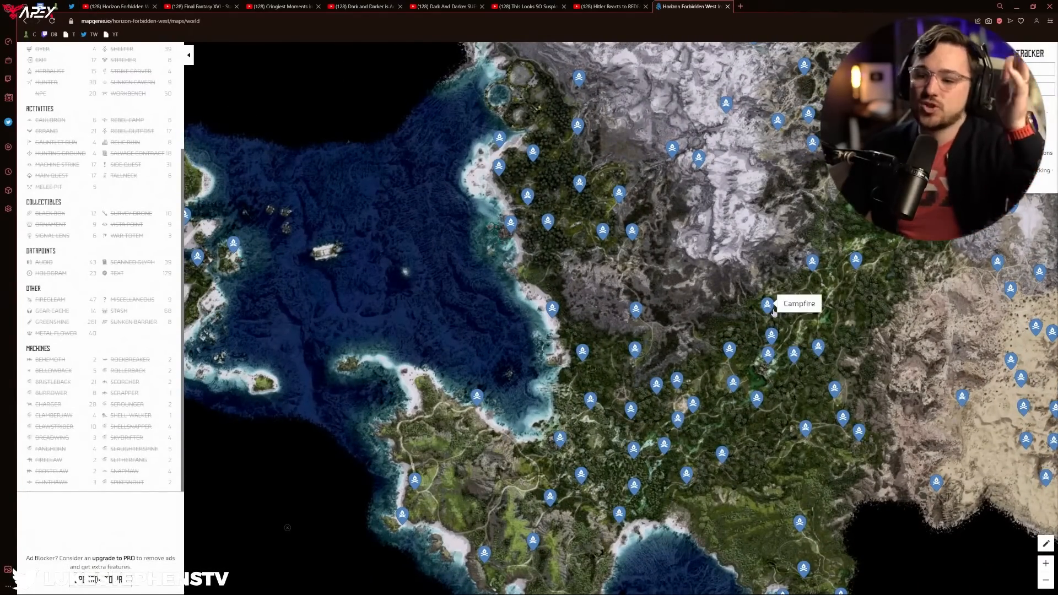
pyautogui.moveTo(630, 297)
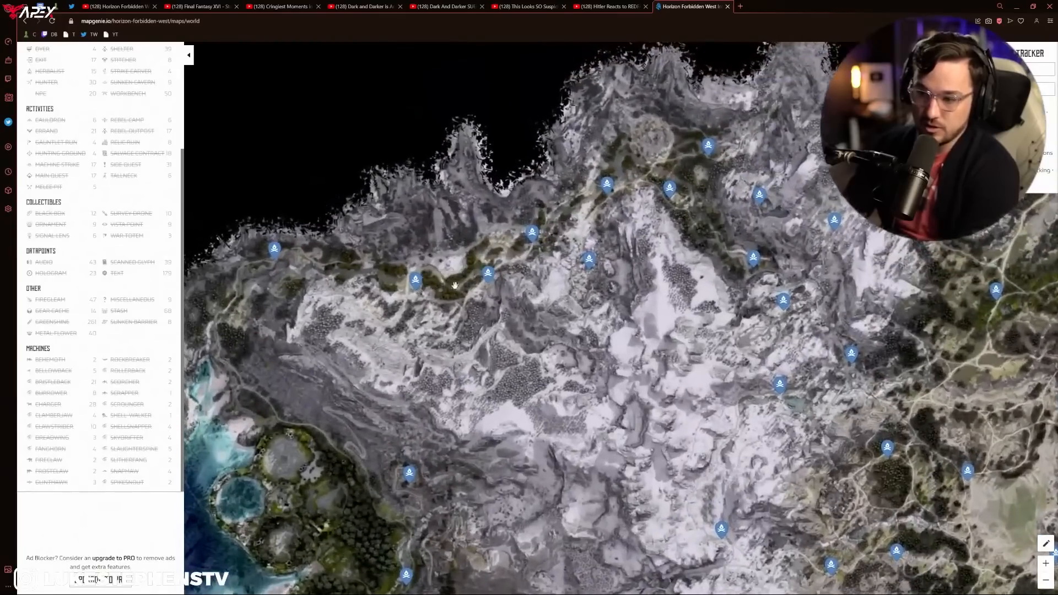
pyautogui.moveTo(670, 188)
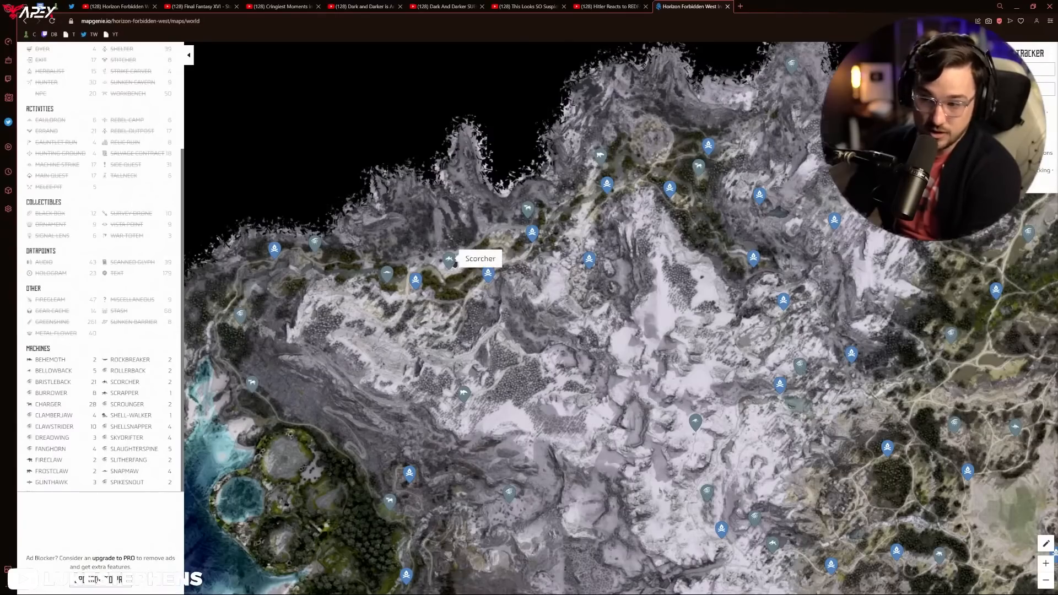
pyautogui.moveTo(405, 284)
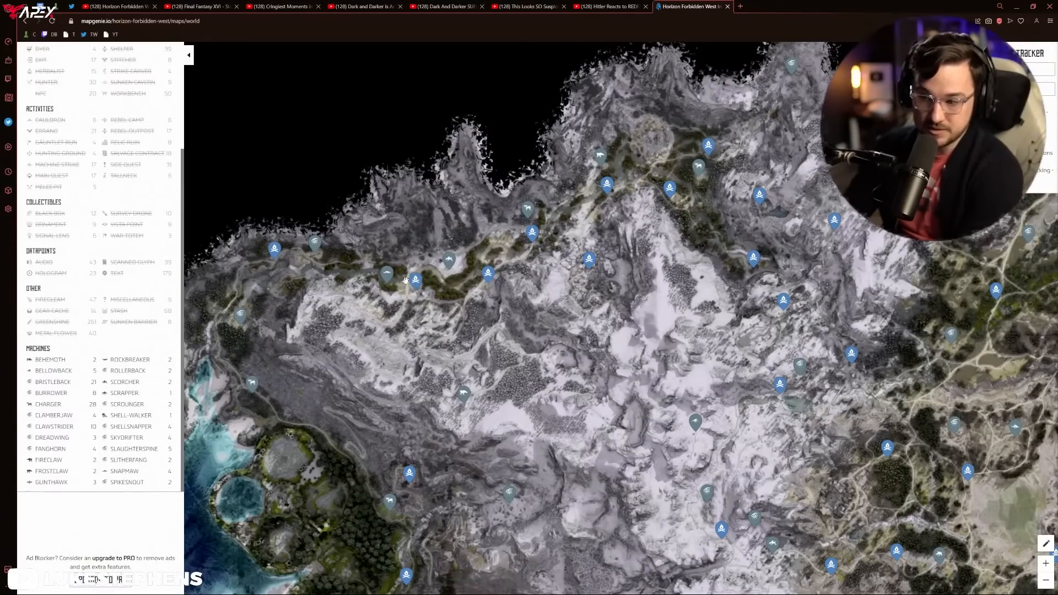
pyautogui.moveTo(386, 279)
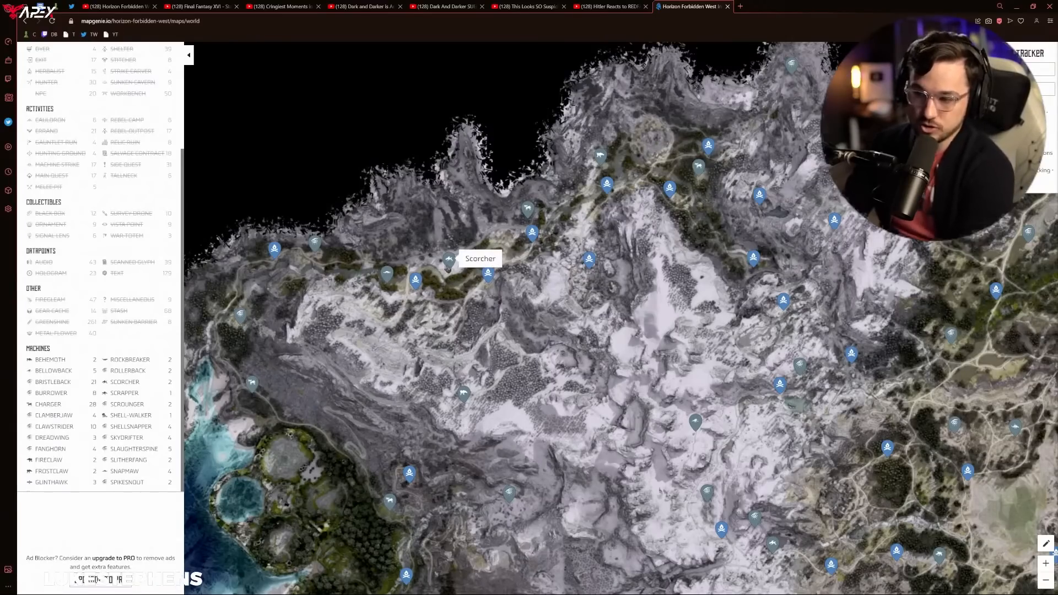
pyautogui.moveTo(526, 207)
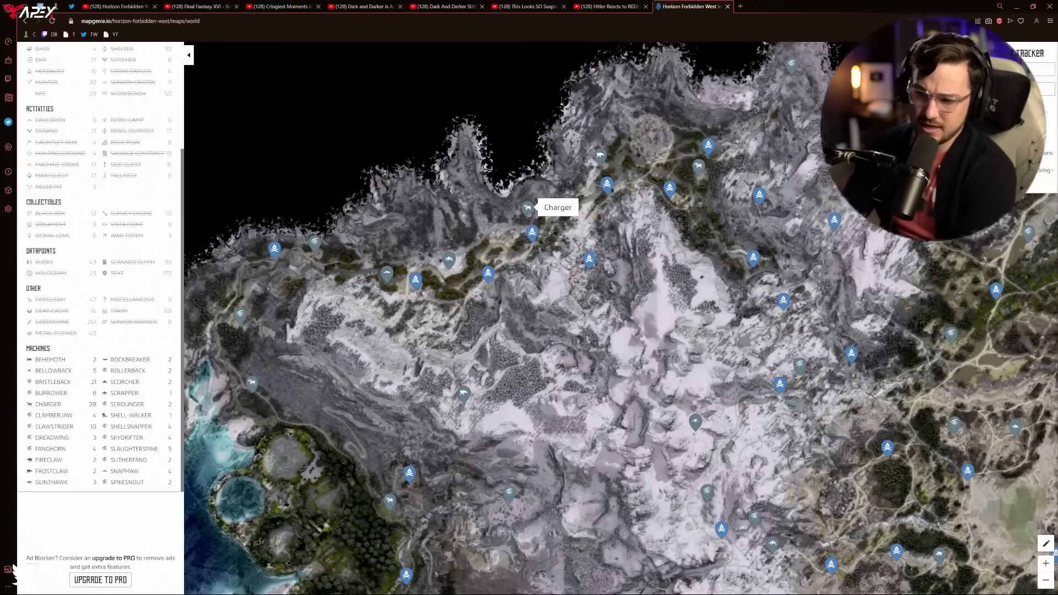
pyautogui.moveTo(588, 262)
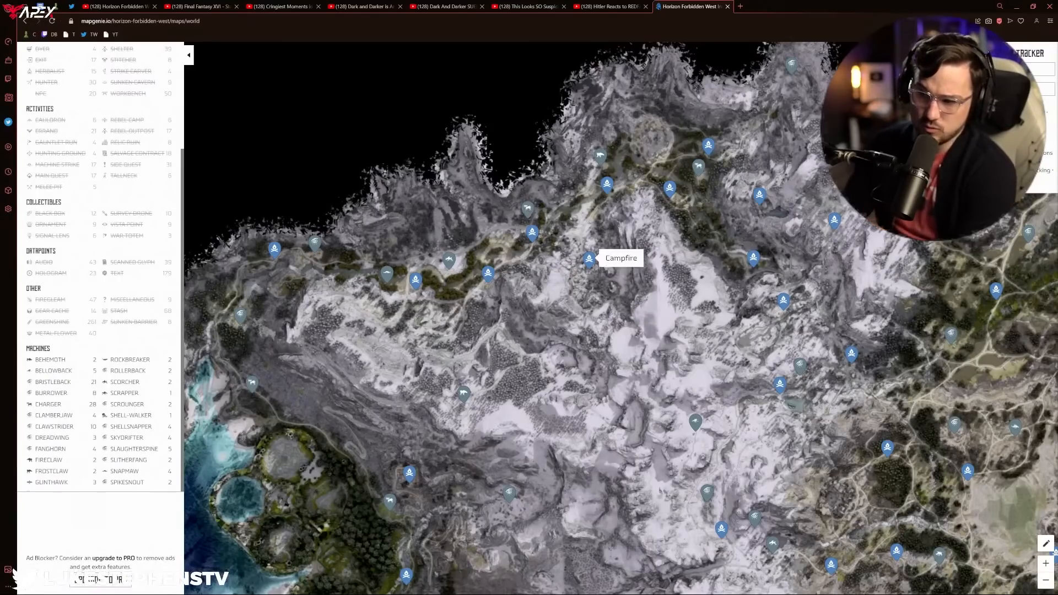
pyautogui.moveTo(580, 260)
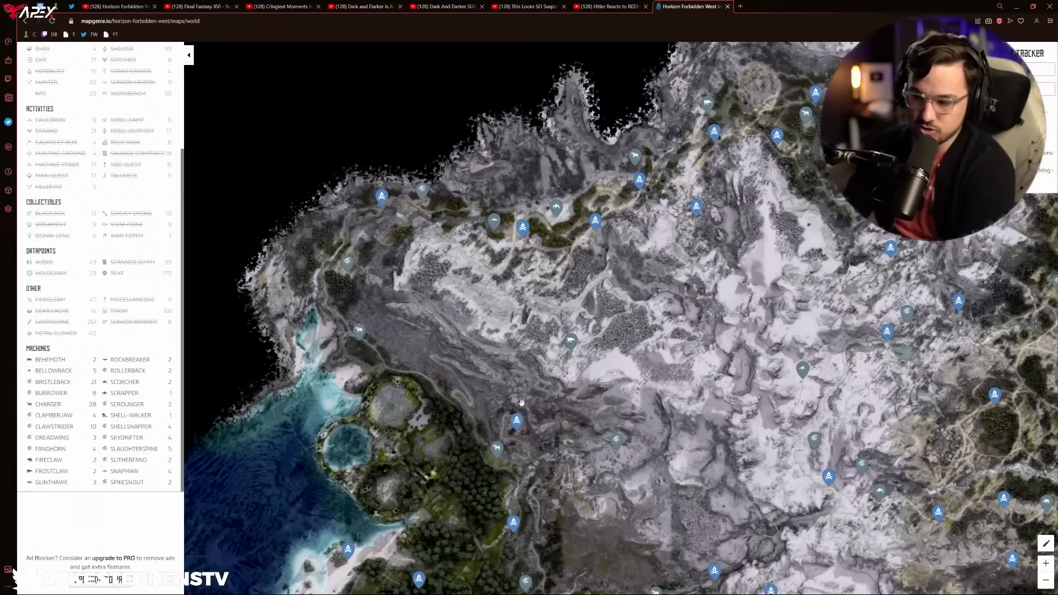
# - Drag the map along the snowy northern coast to view the highland campfires up close
pyautogui.moveTo(519, 404); pyautogui.dragTo(509, 235)
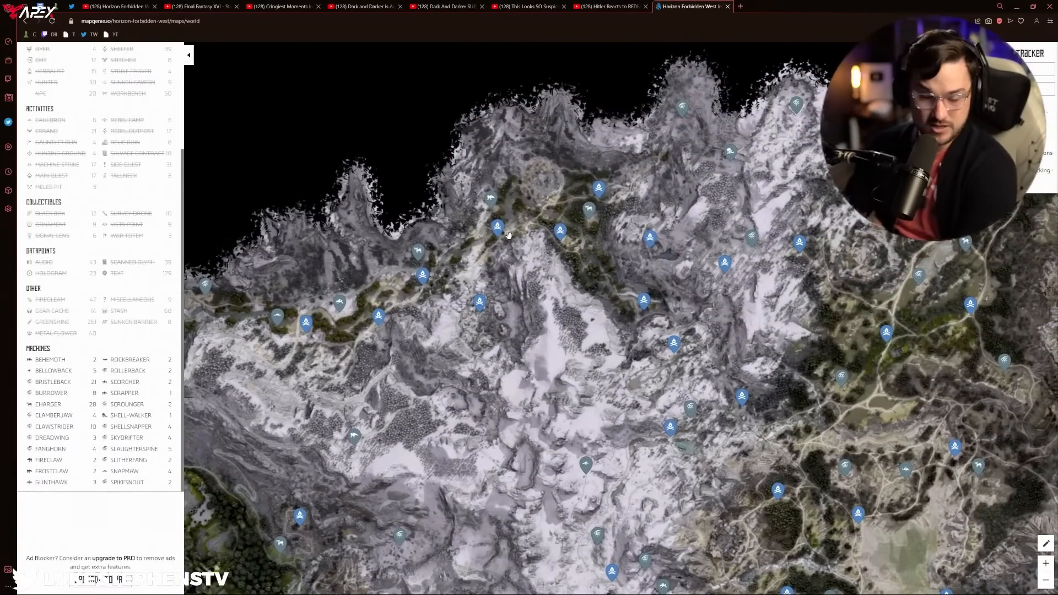